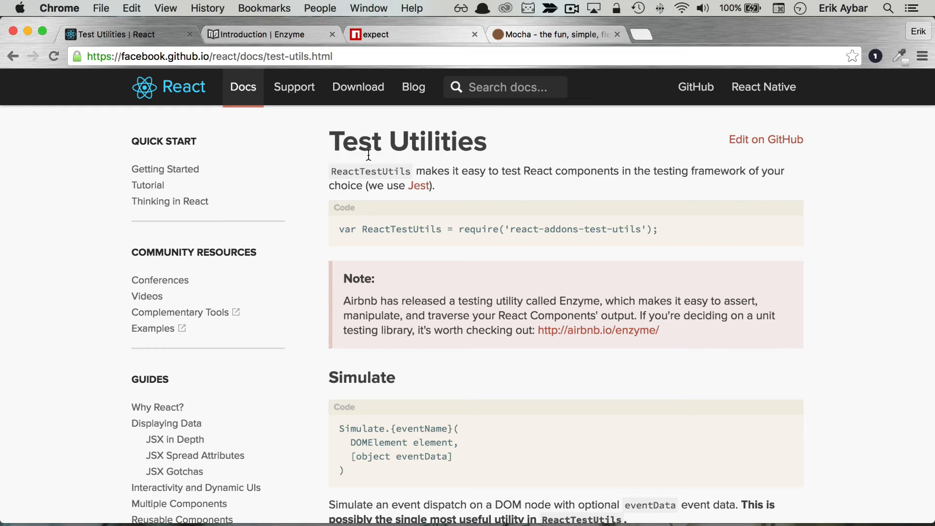
{"action": "mouse_move", "coordinate": [343, 299]}
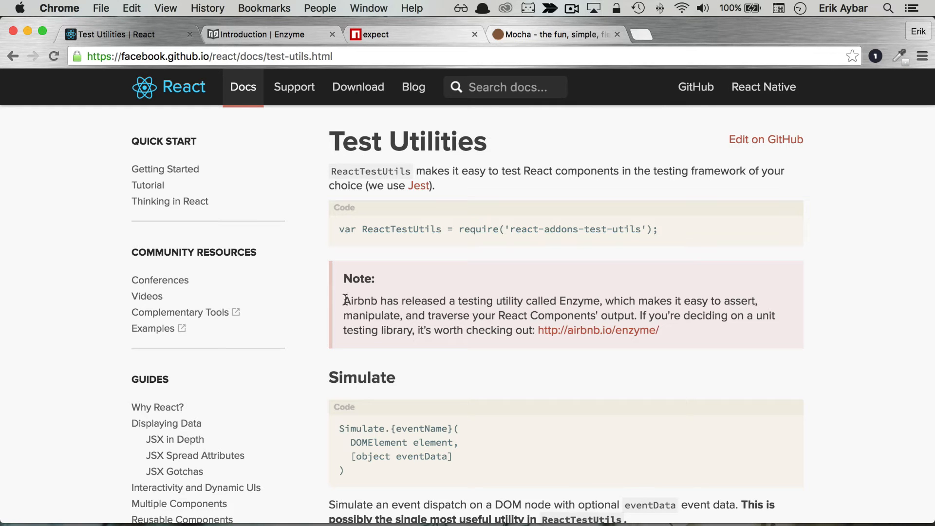
Browse Enzyme's API Reference to the Shallow Rendering page and scroll through its example tests.
{"action": "left_click_drag", "start_coordinate": [345, 300], "coordinate": [686, 300]}
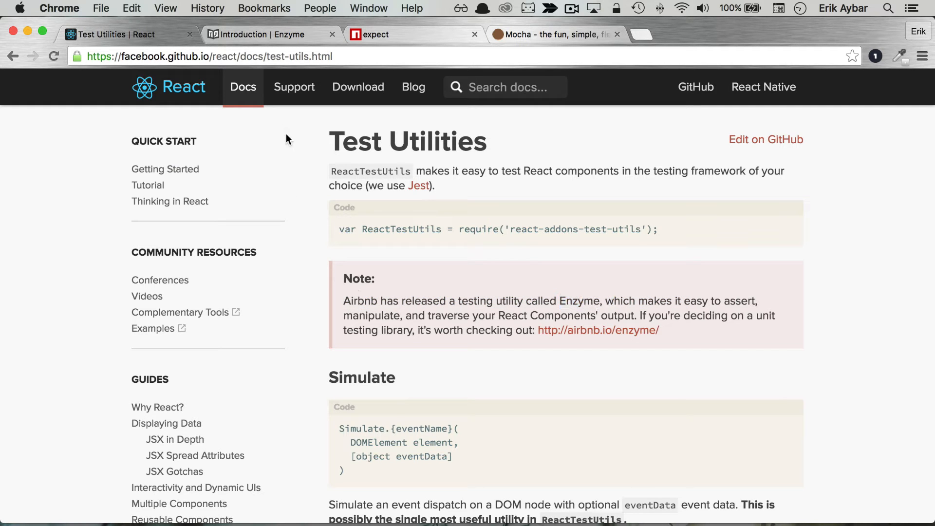
{"action": "left_click", "coordinate": [266, 35]}
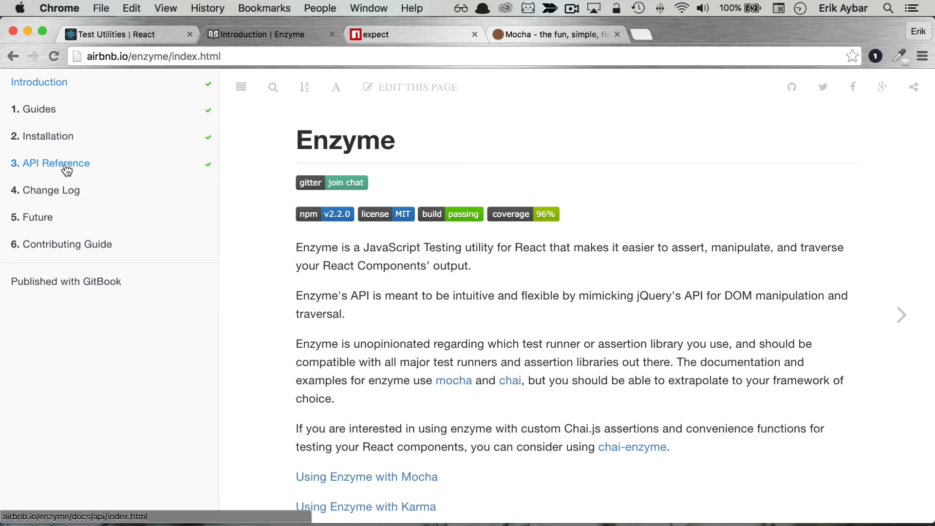
{"action": "left_click", "coordinate": [56, 163]}
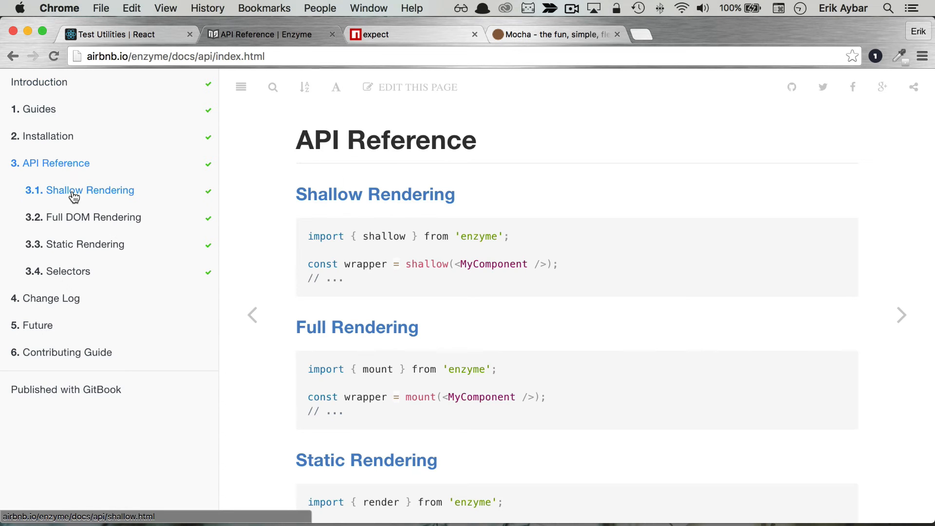
{"action": "left_click", "coordinate": [88, 189]}
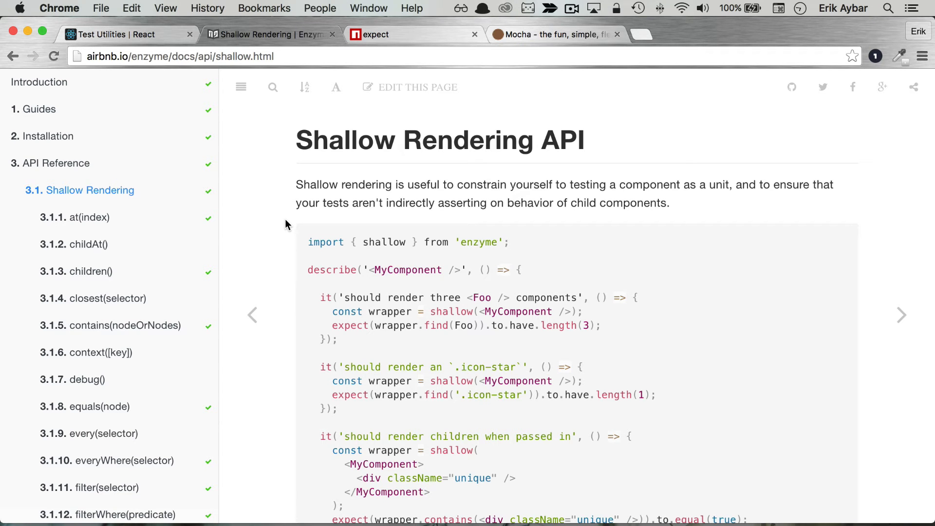
{"action": "mouse_move", "coordinate": [403, 241]}
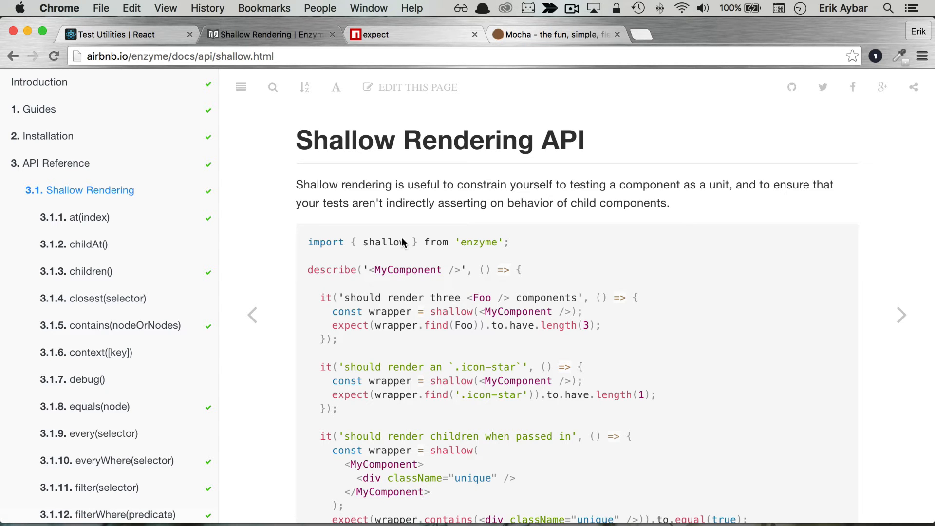
{"action": "scroll", "scroll_direction": "down", "scroll_amount": 3}
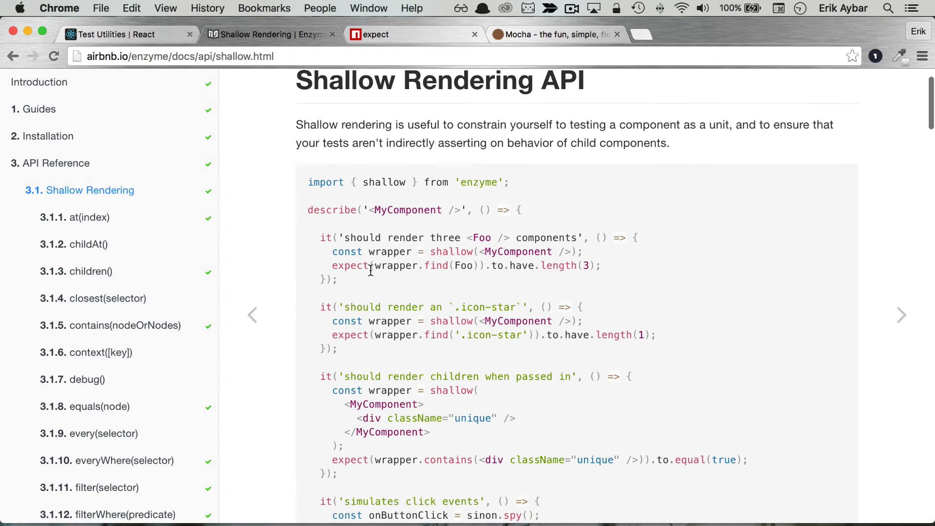
Read the Installation section on the expect package's npm page, then move to the terminal.
{"action": "left_click", "coordinate": [387, 34]}
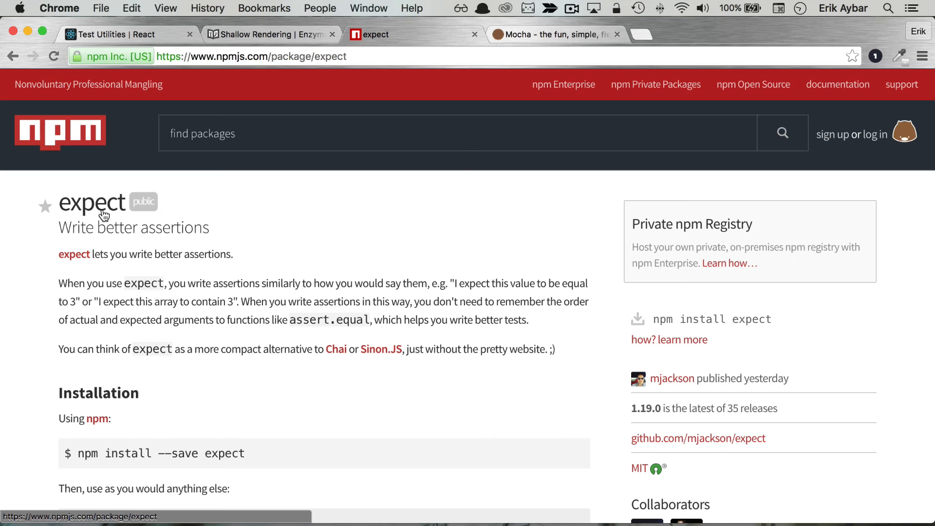
{"action": "scroll", "scroll_direction": "down", "scroll_amount": 3}
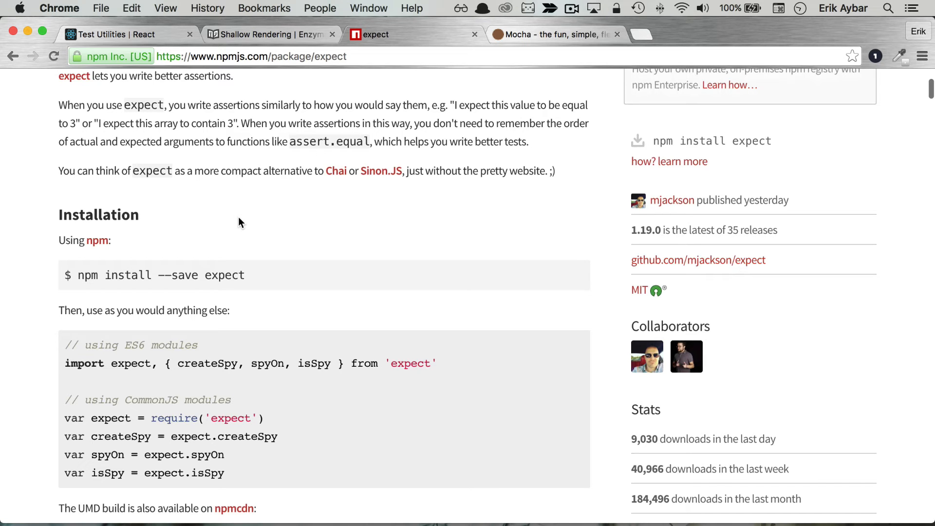
{"action": "left_click", "coordinate": [555, 34]}
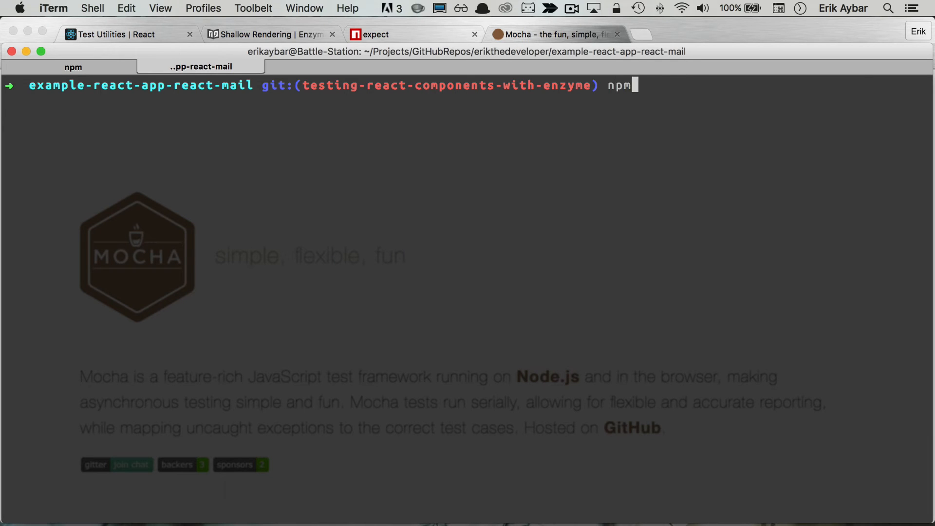
Type npm install -D mocha expect enzyme react-addons-test-utils in the project terminal.
{"action": "type", "text": "install -D"}
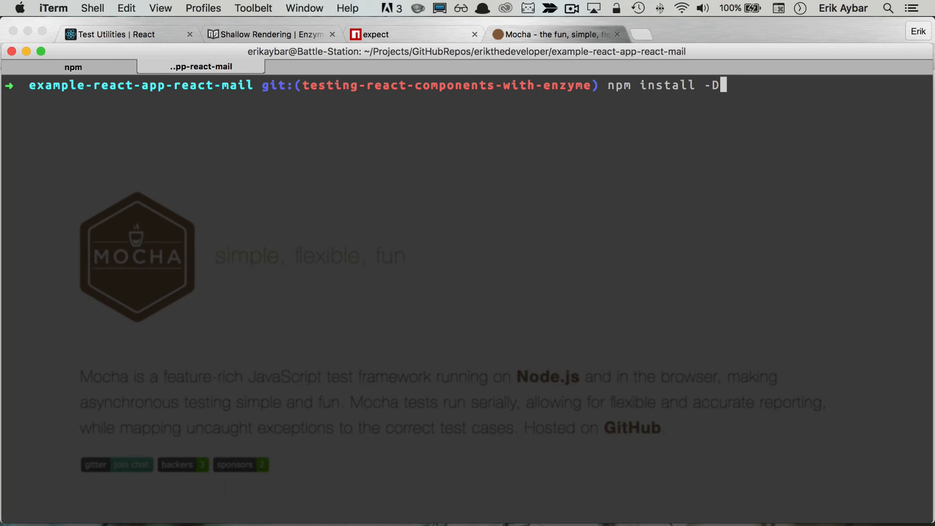
{"action": "type", "text": "mocha e"}
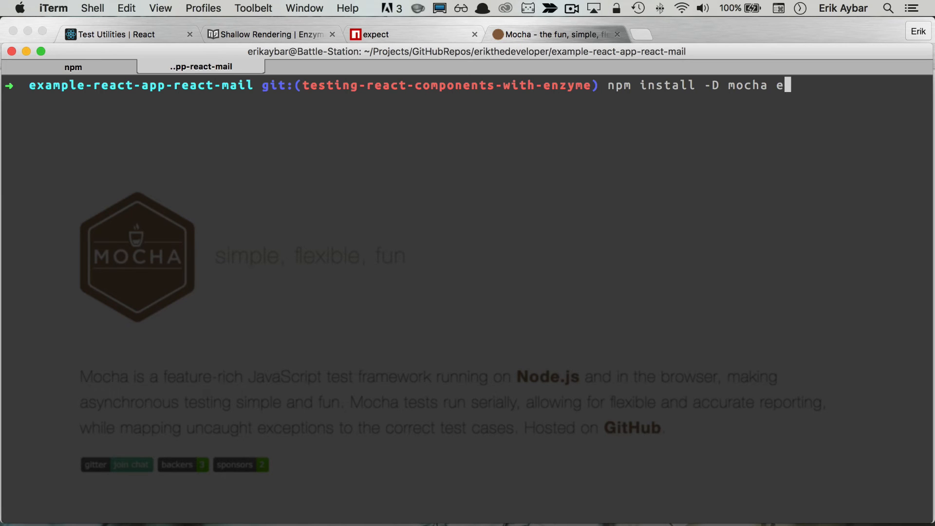
{"action": "type", "text": "xpect"}
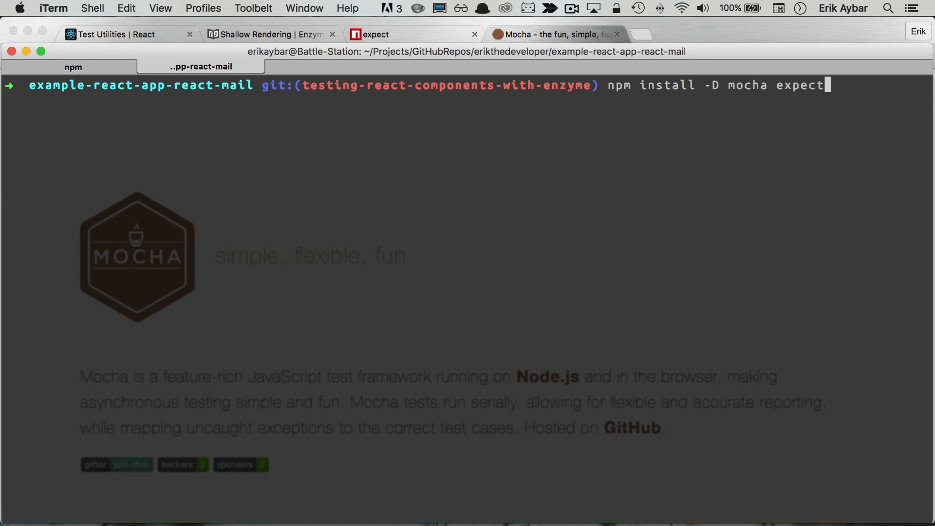
{"action": "type", "text": "e"}
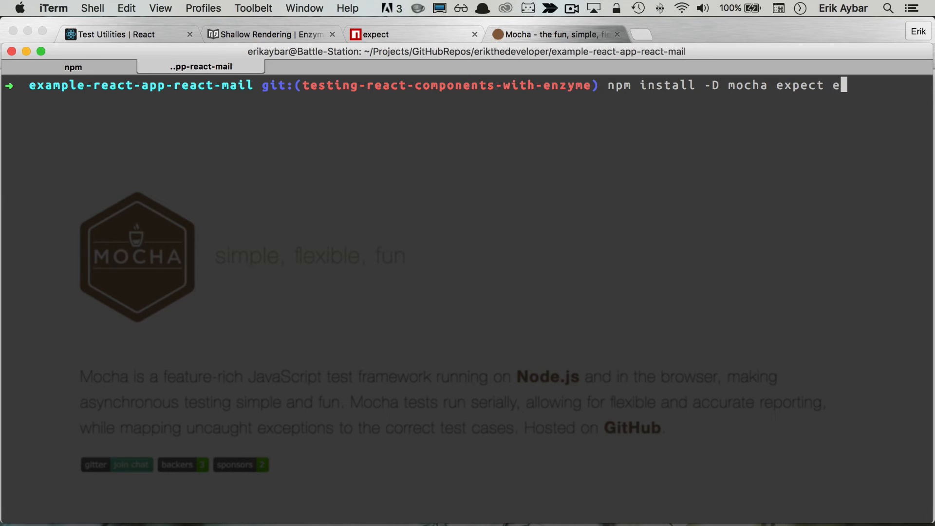
{"action": "type", "text": "nzym"}
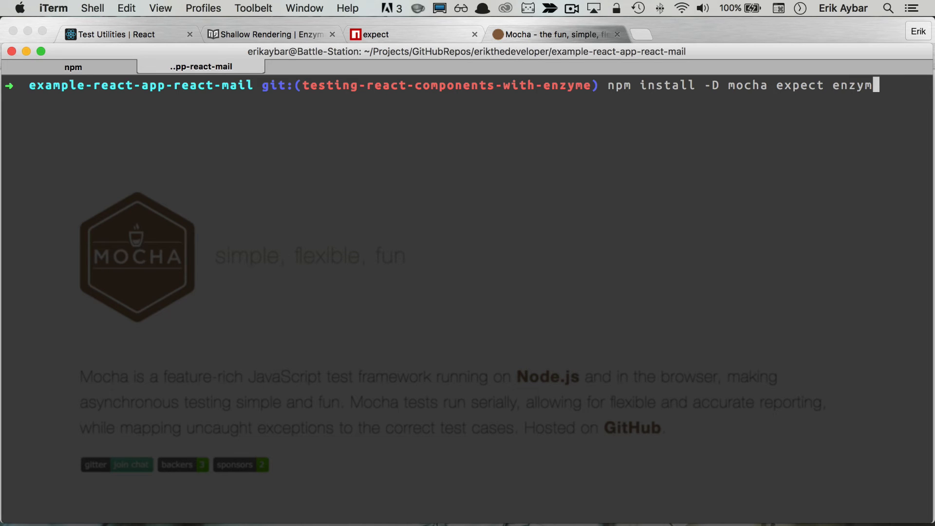
{"action": "type", "text": "e"}
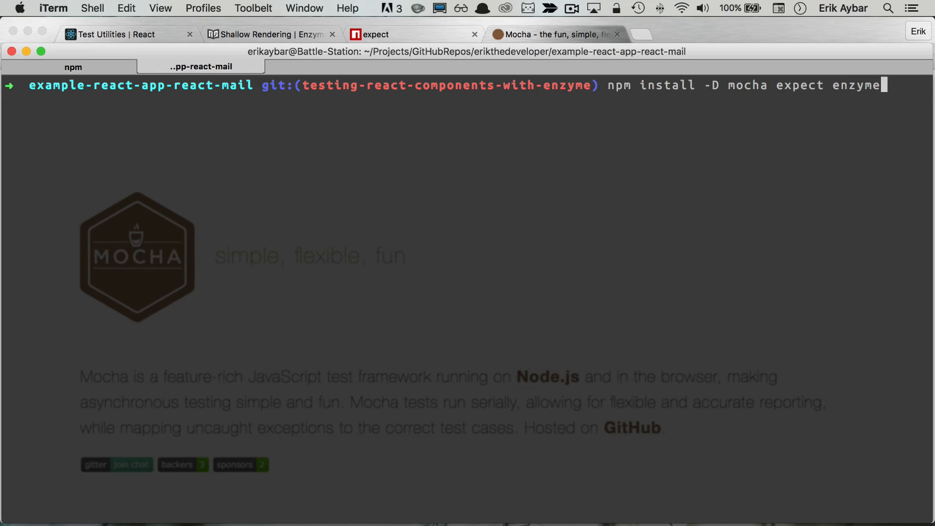
{"action": "type", "text": "react-addons-test-u"}
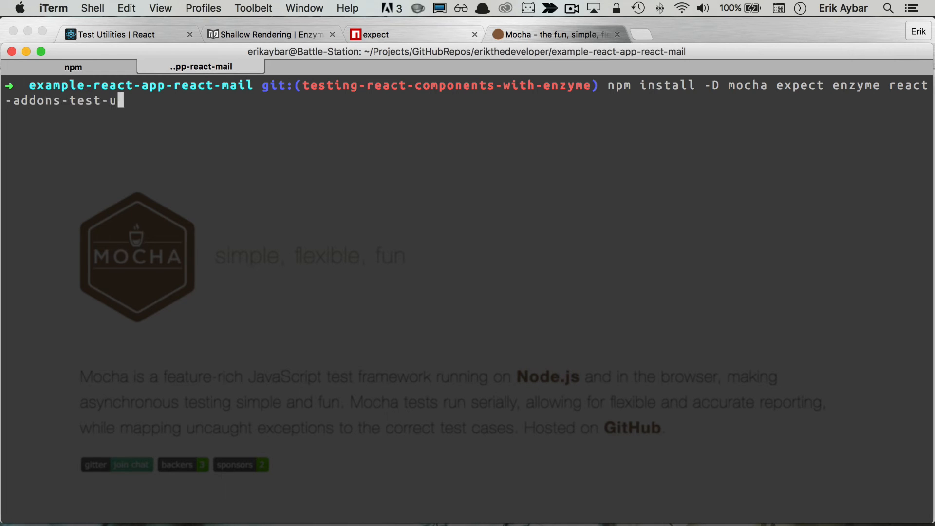
{"action": "type", "text": "tils"}
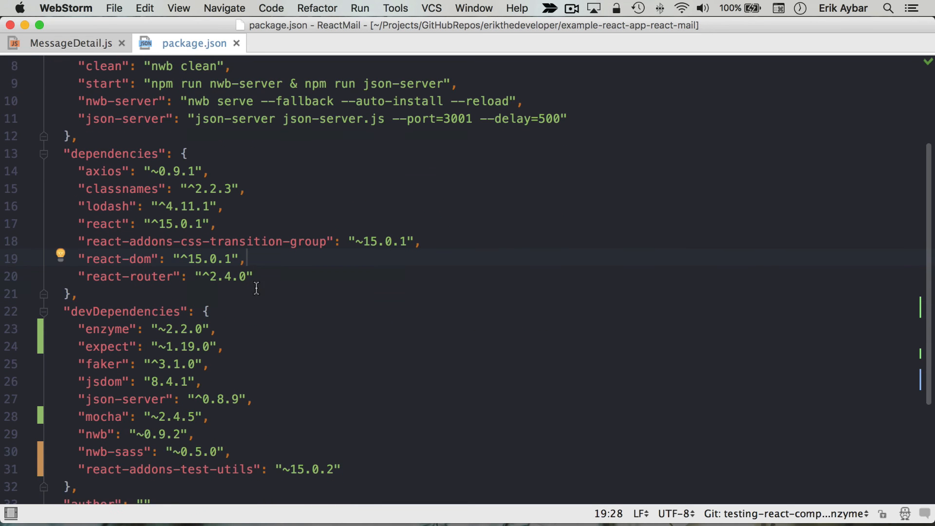
Check package.json devDependencies for enzyme, expect and mocha, then select the MessageDetail folder.
{"action": "scroll", "scroll_direction": "down", "scroll_amount": 3}
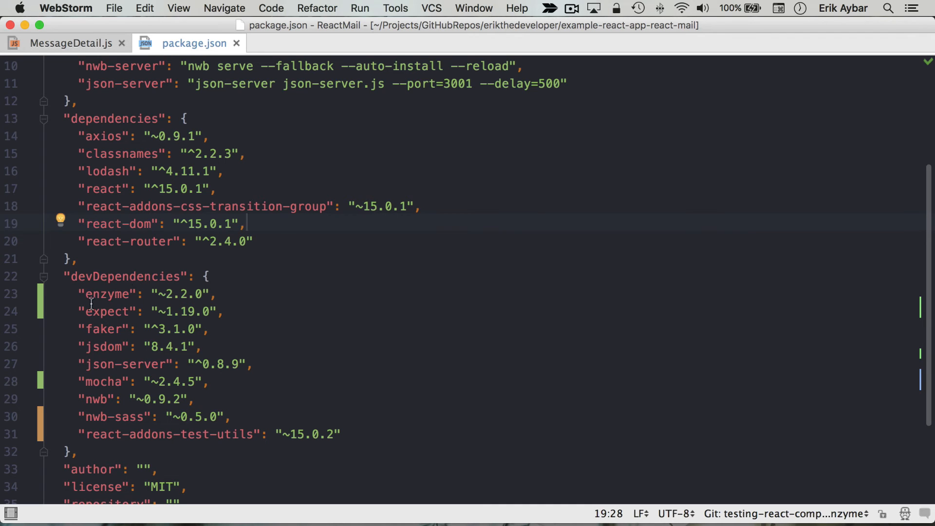
{"action": "left_click", "coordinate": [88, 381]}
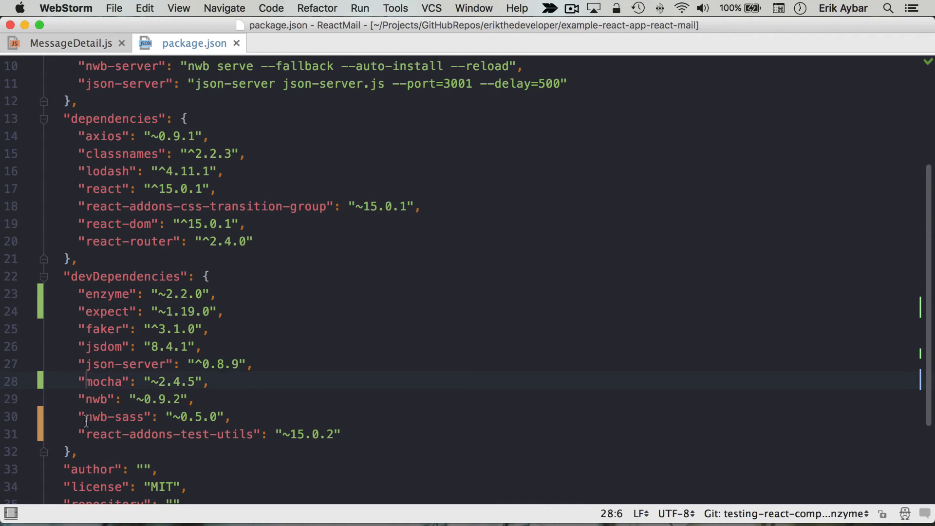
{"action": "double_click", "coordinate": [169, 433]}
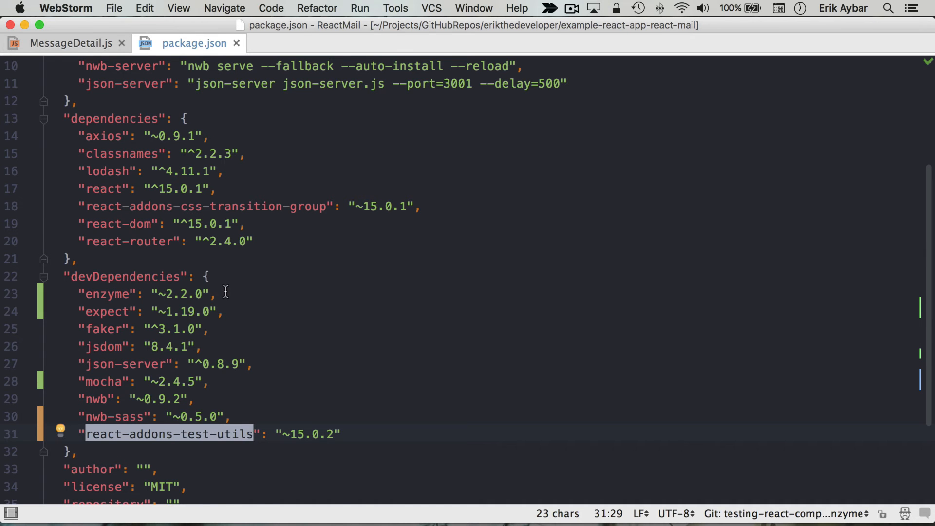
{"action": "left_click", "coordinate": [66, 42]}
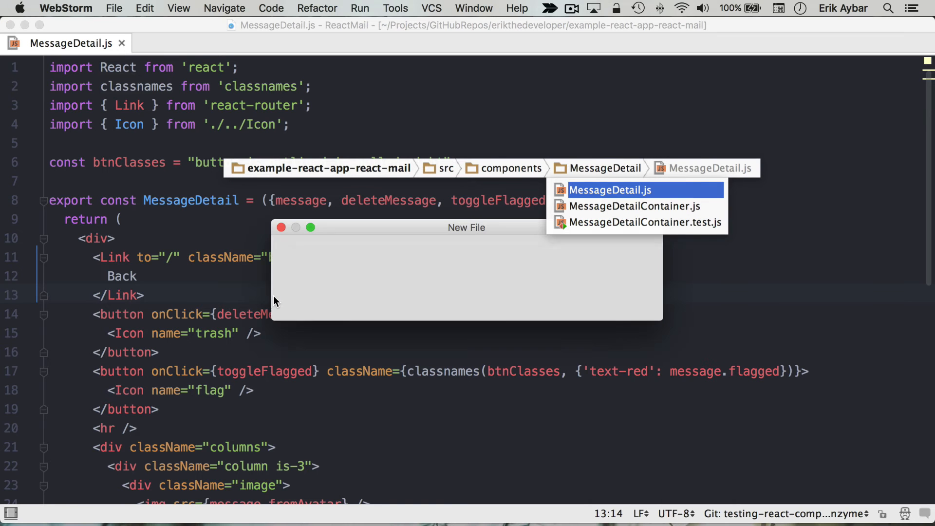
Name the new file MessageDetail.test.js and confirm its creation.
{"action": "type", "text": "MessageDetail.s"}
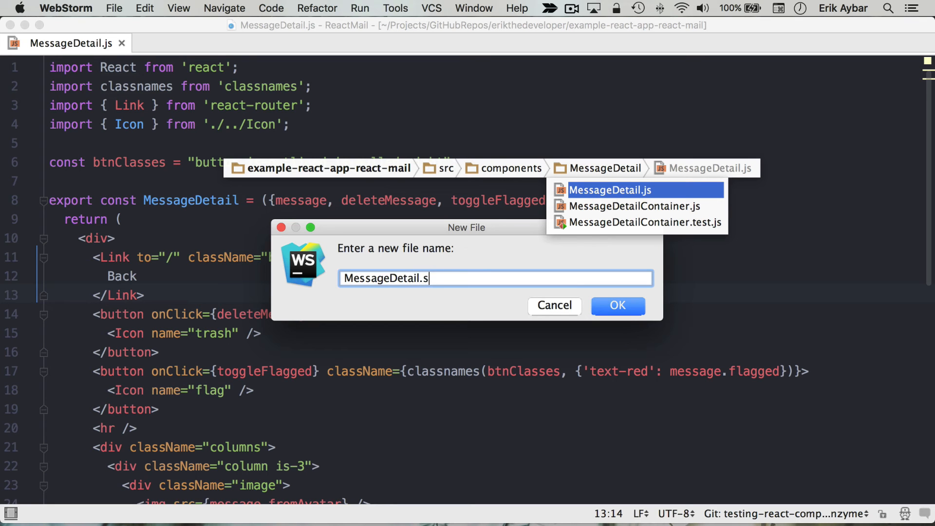
{"action": "type", "text": "test.js"}
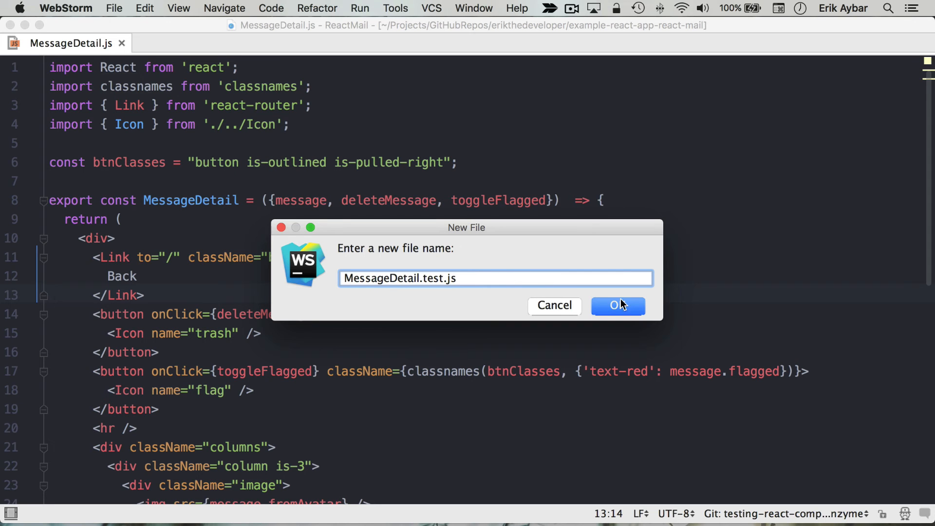
{"action": "left_click", "coordinate": [618, 305]}
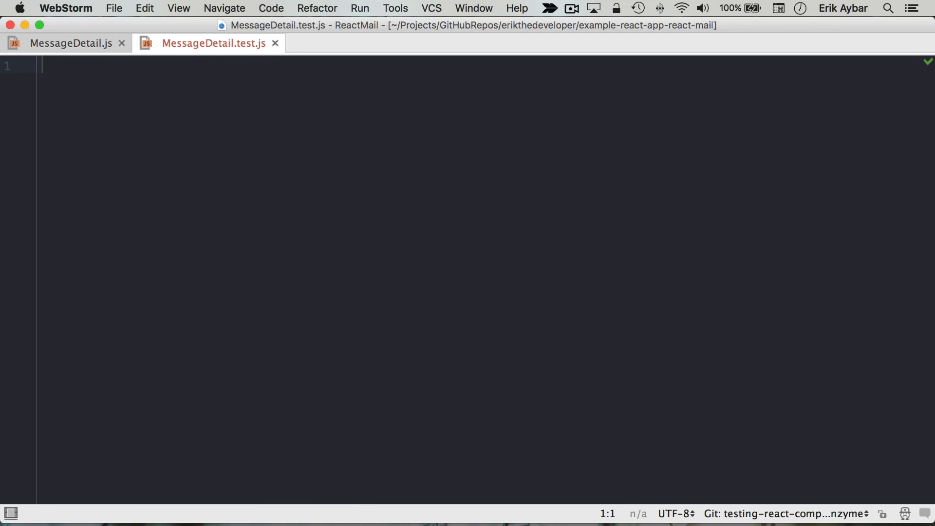
Import expect from 'expect' and add a describe('Component: MessageDetail') block.
{"action": "type", "text": "import ex"}
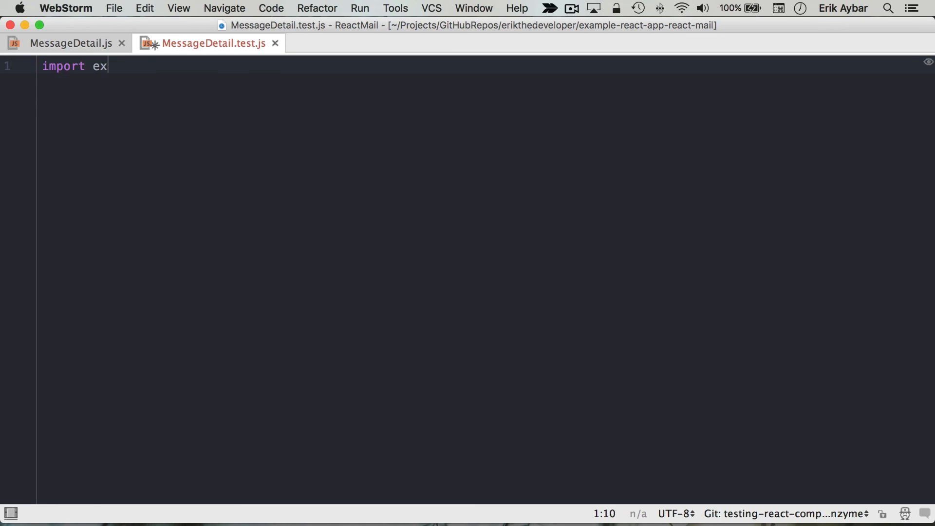
{"action": "type", "text": "pect from 'expect';"}
{"action": "type", "text": "describe("}
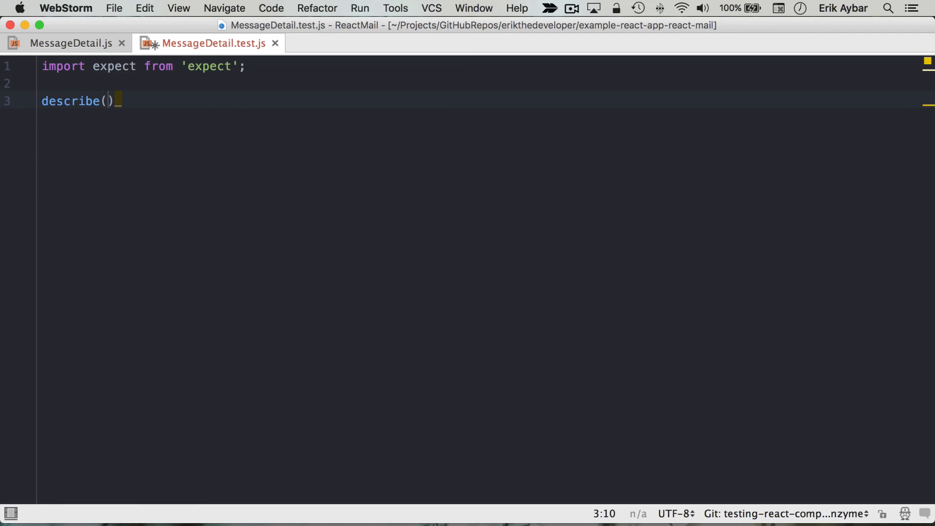
{"action": "type", "text": "''"}
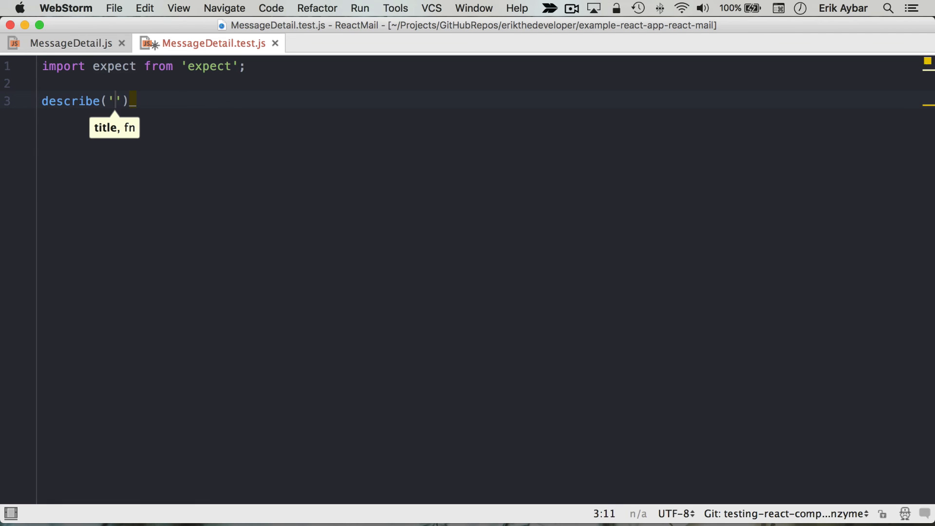
{"action": "type", "text": "Component: MessageD"}
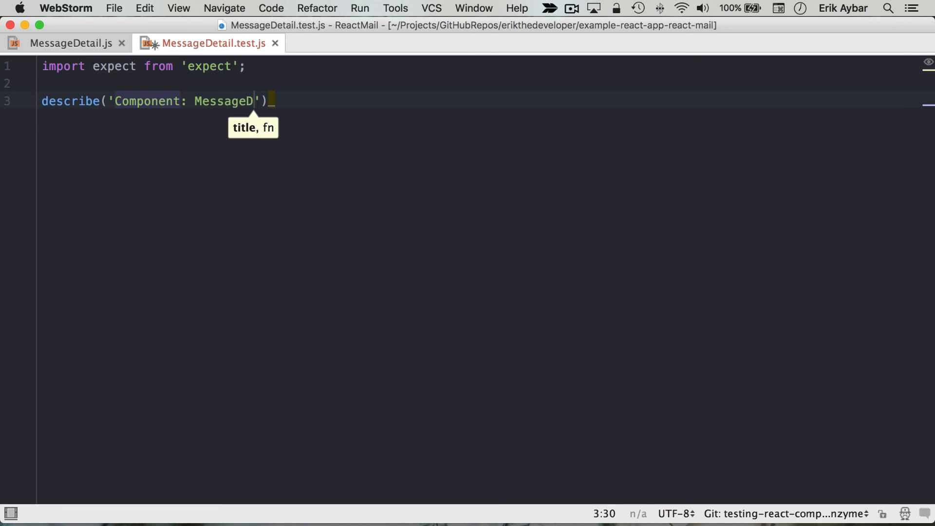
{"action": "type", "text": "etail"}
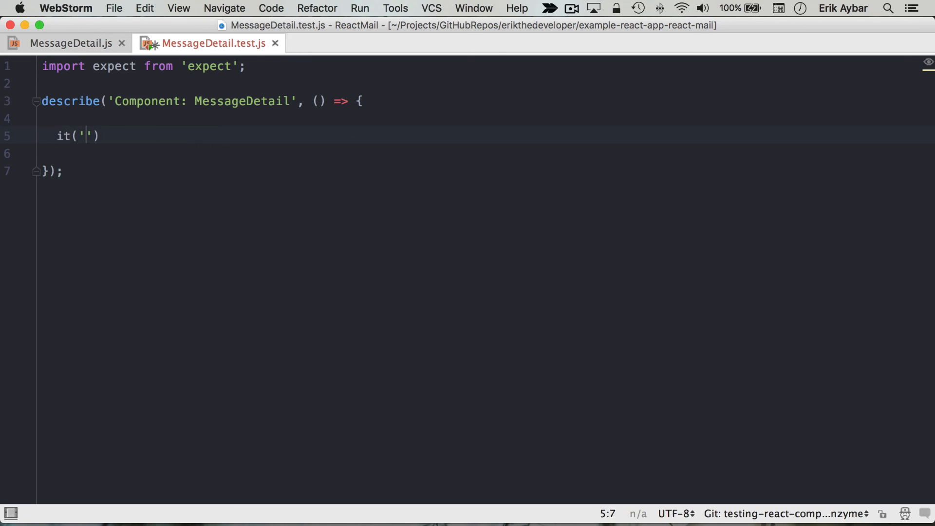
Add an it('does all the things') test asserting expect(true).toEqual(true).
{"action": "type", "text": "does all the th"}
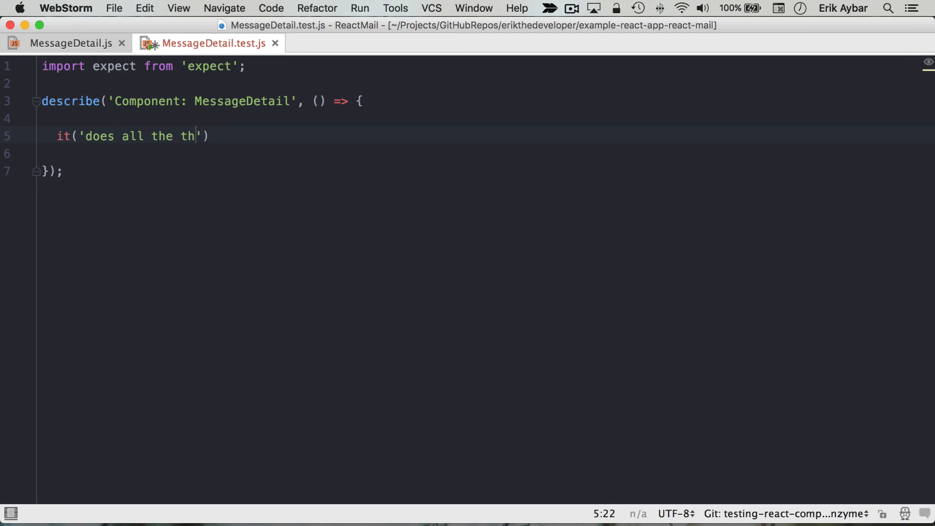
{"action": "type", "text": "ings', ("}
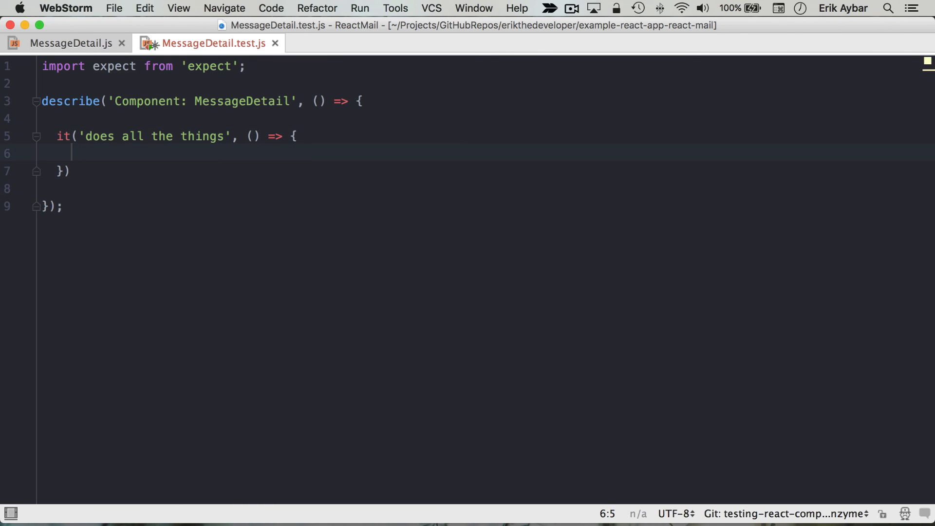
{"action": "type", "text": "expect(true).te"}
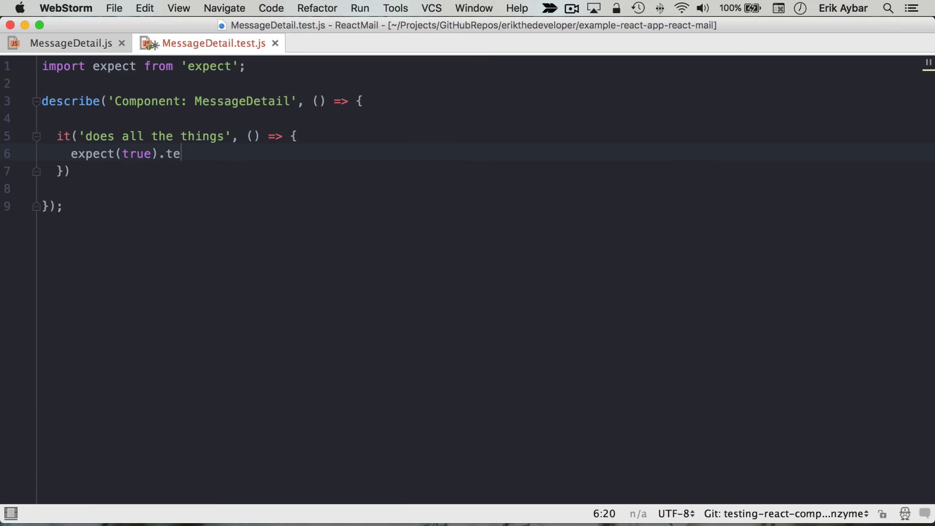
{"action": "type", "text": "oEqual()"}
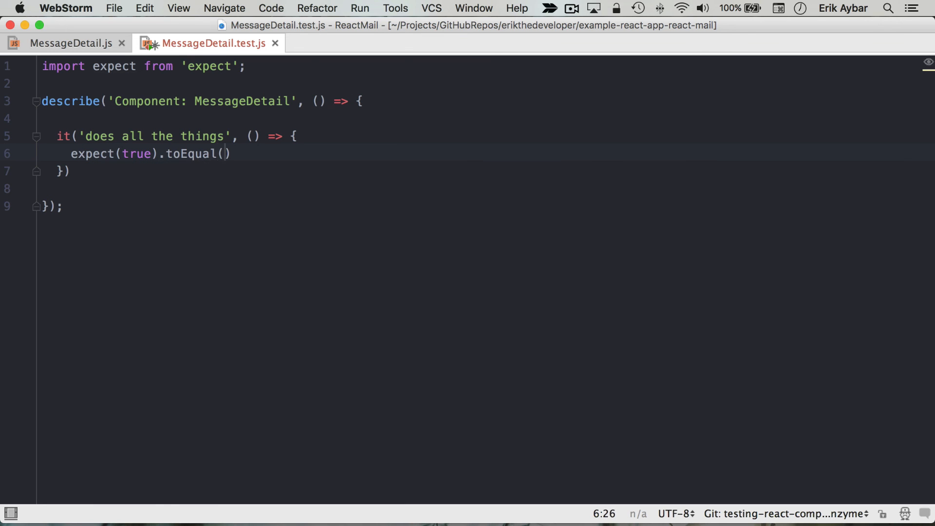
{"action": "type", "text": "true);"}
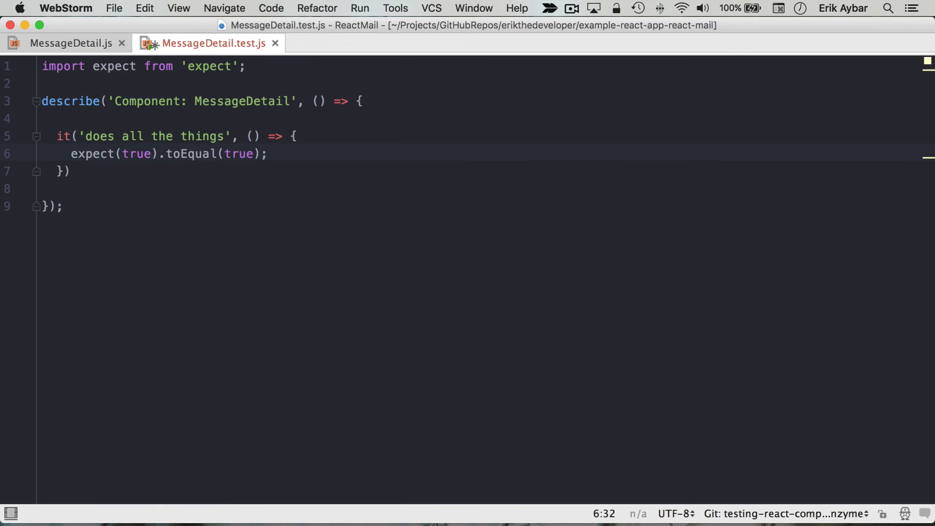
{"action": "type", "text": ";"}
{"action": "type", "text": "mocha ./s"}
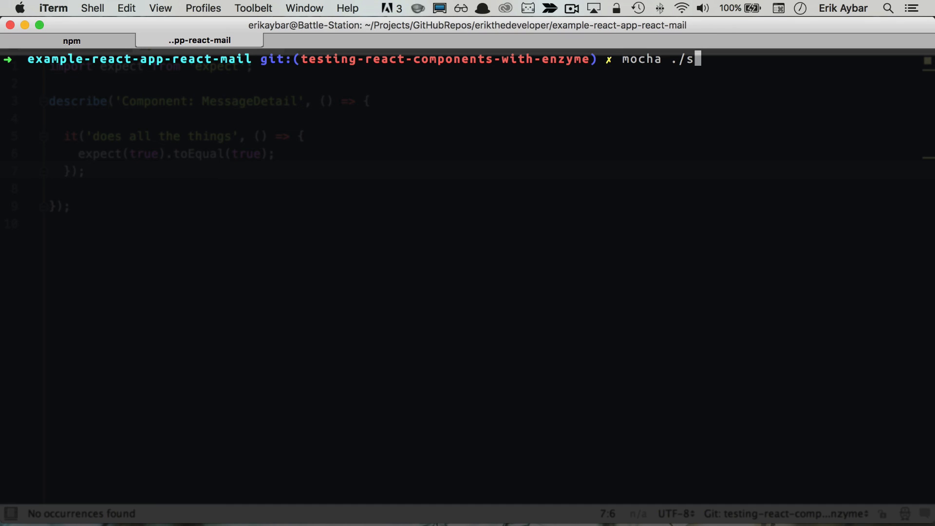
Complete the mocha ./src/**/*.test.js command at the iTerm prompt.
{"action": "type", "text": "rc/"}
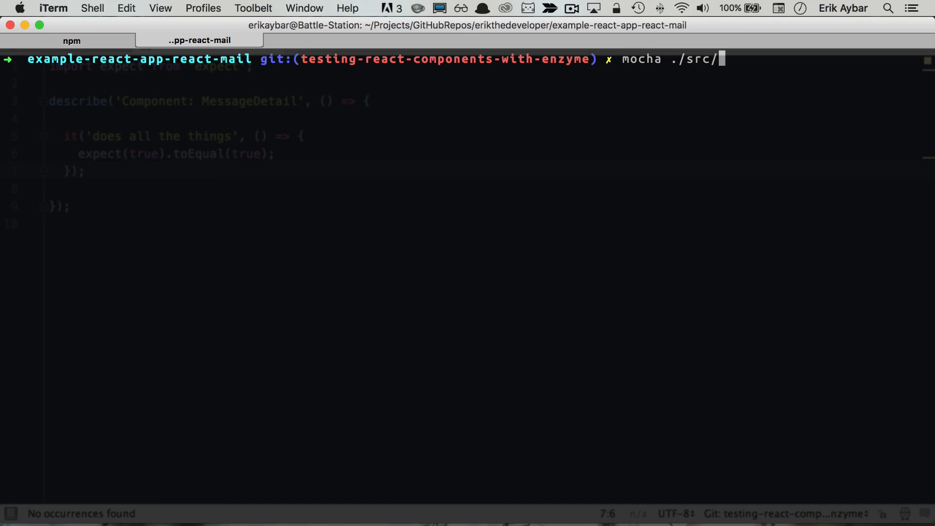
{"action": "type", "text": "**/"}
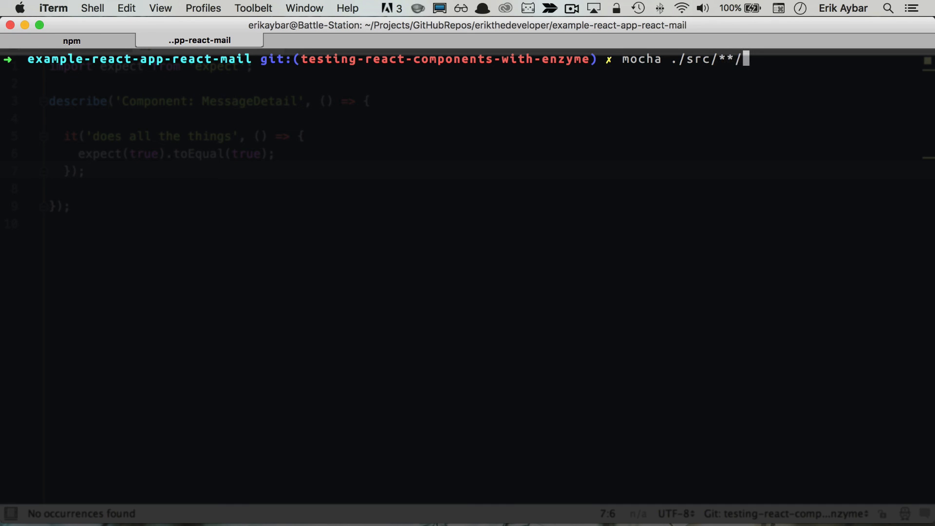
{"action": "type", "text": "*.te"}
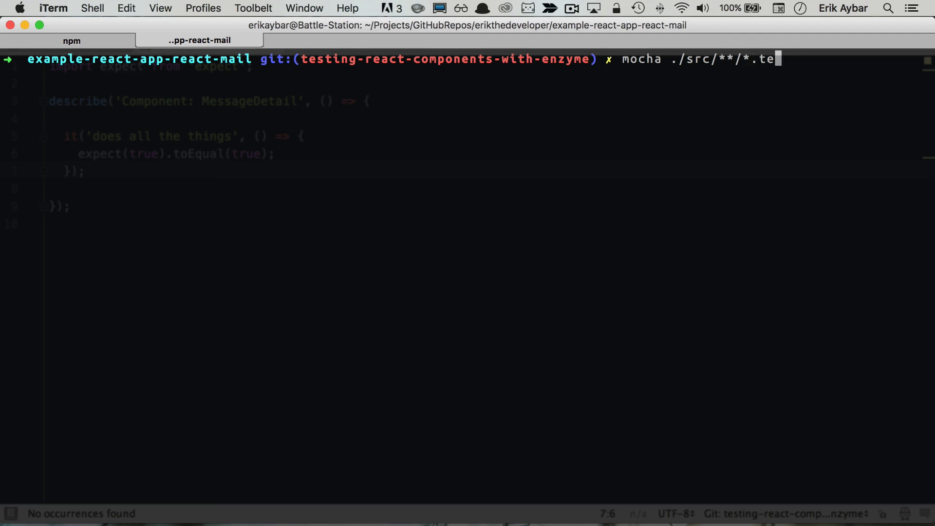
{"action": "type", "text": "st.js"}
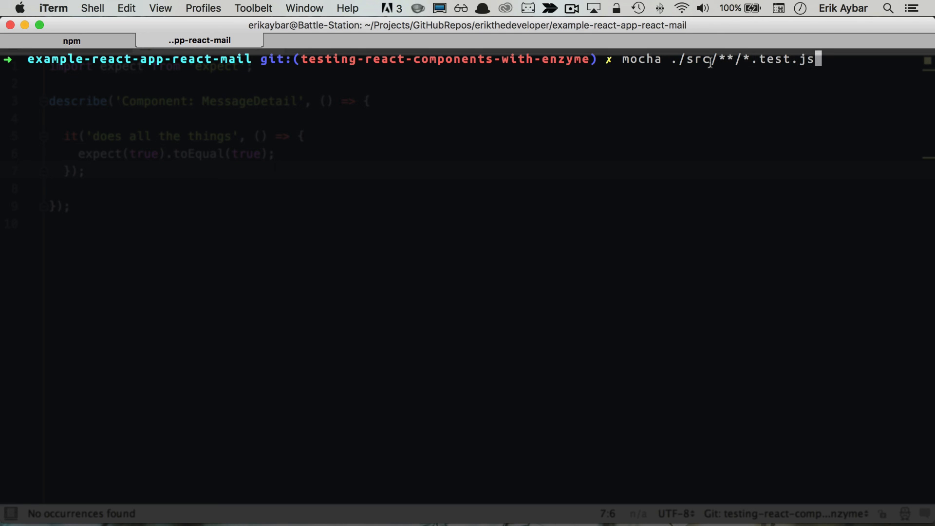